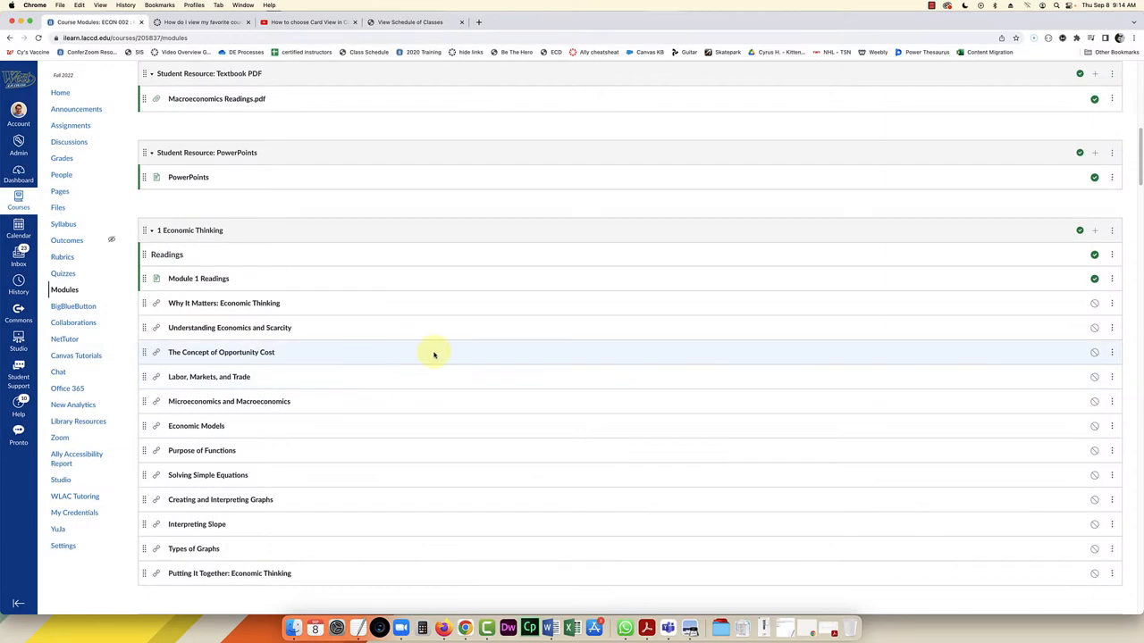
mouse_move(462, 222)
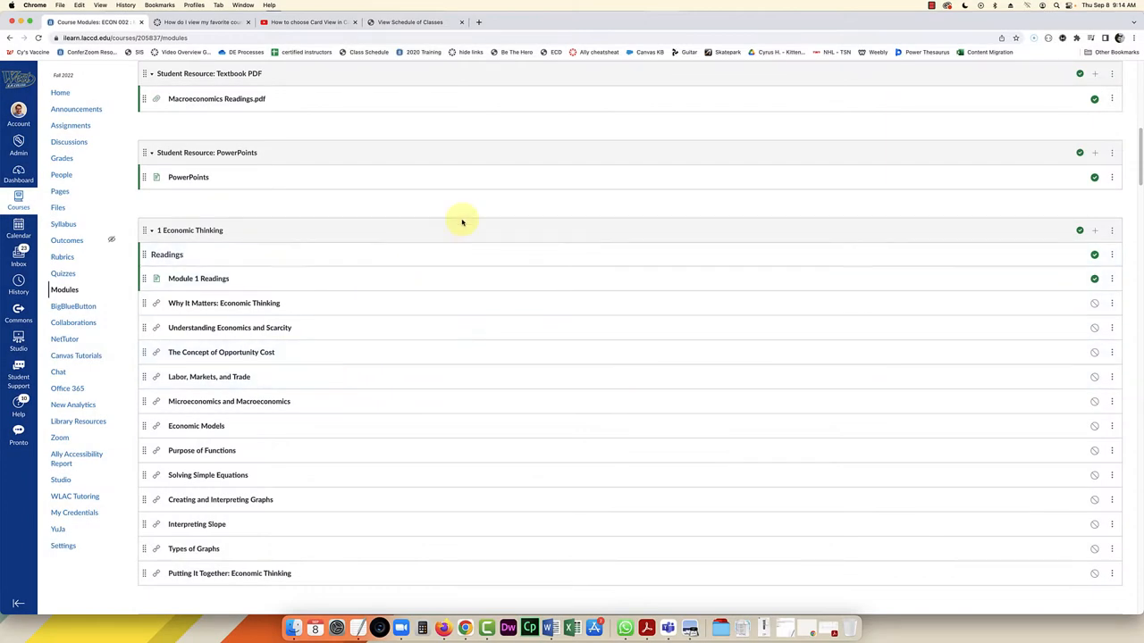
mouse_move(360, 172)
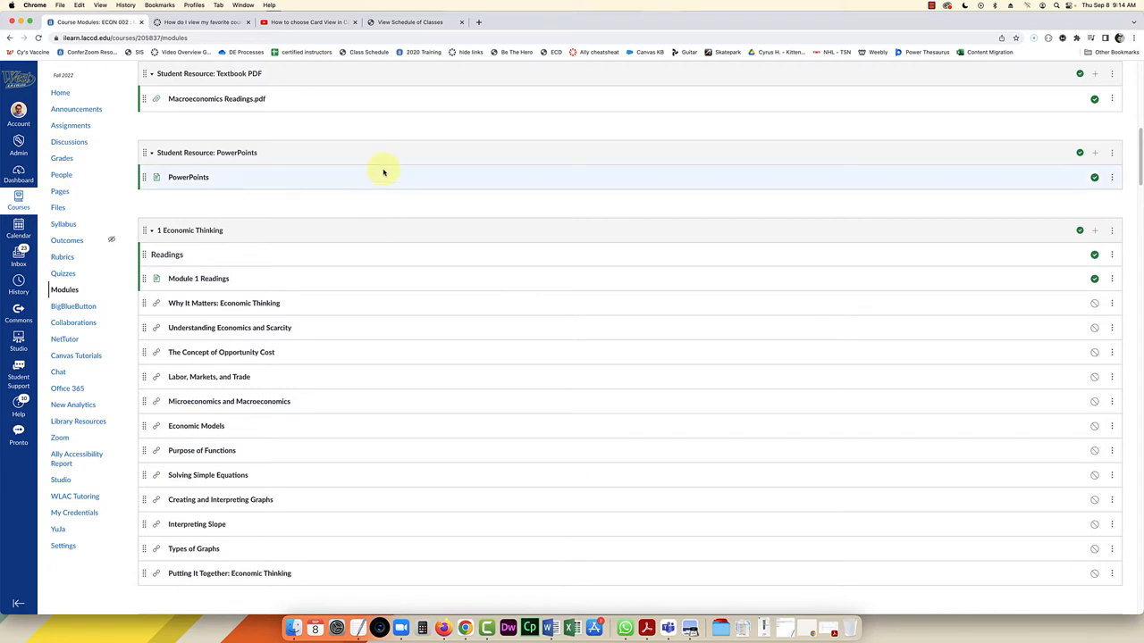
mouse_move(359, 336)
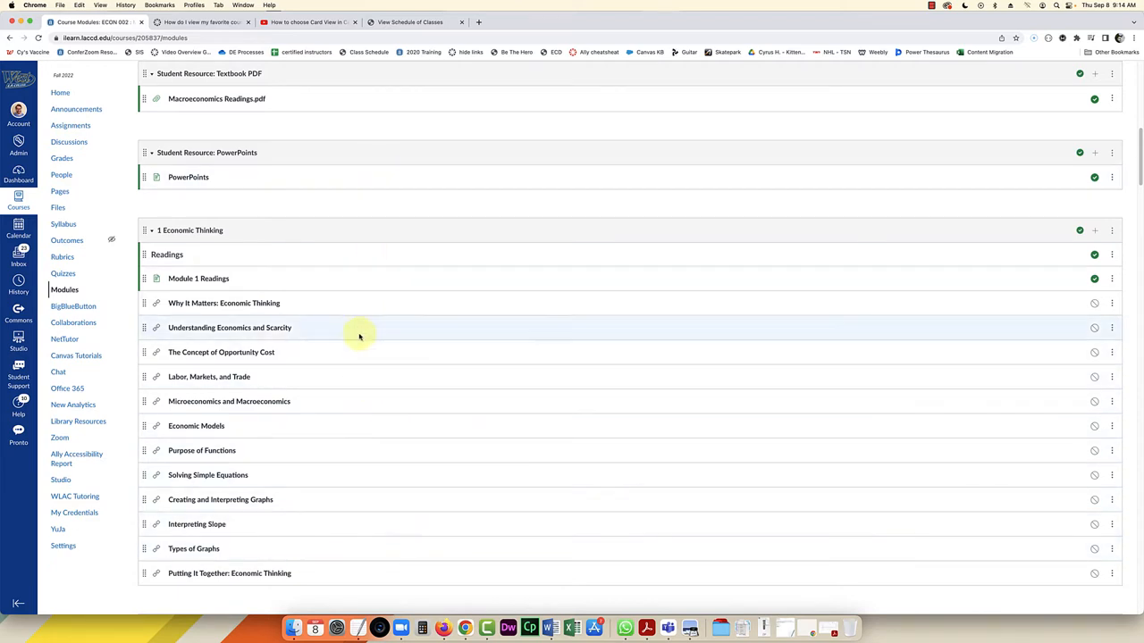
mouse_move(359, 309)
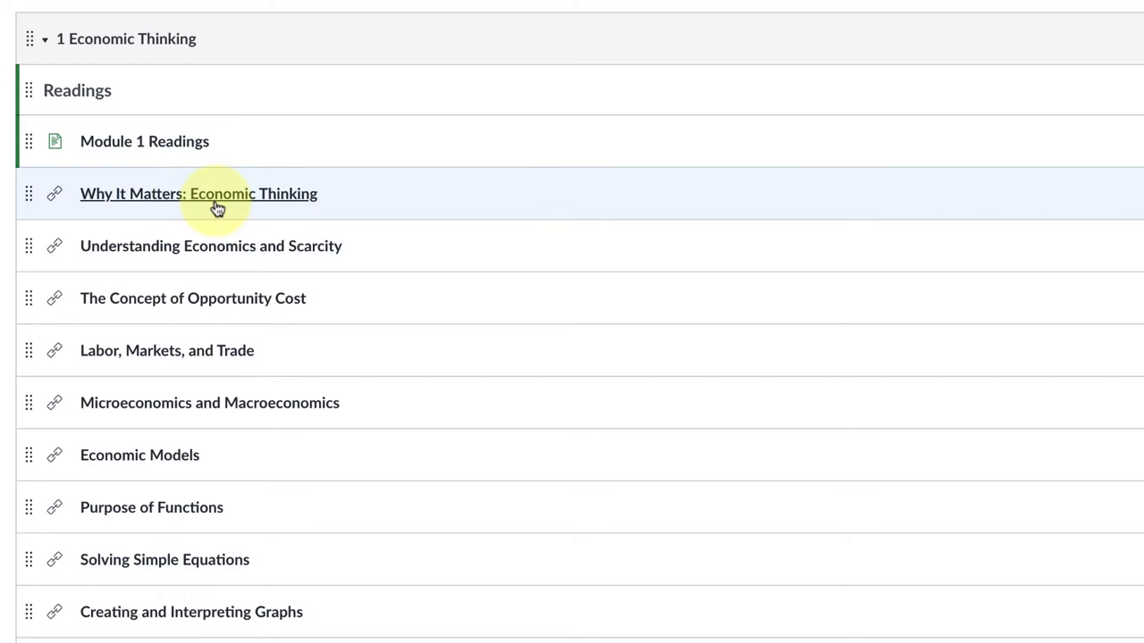
Remove one outdated link item from a module.
scroll(down, 3)
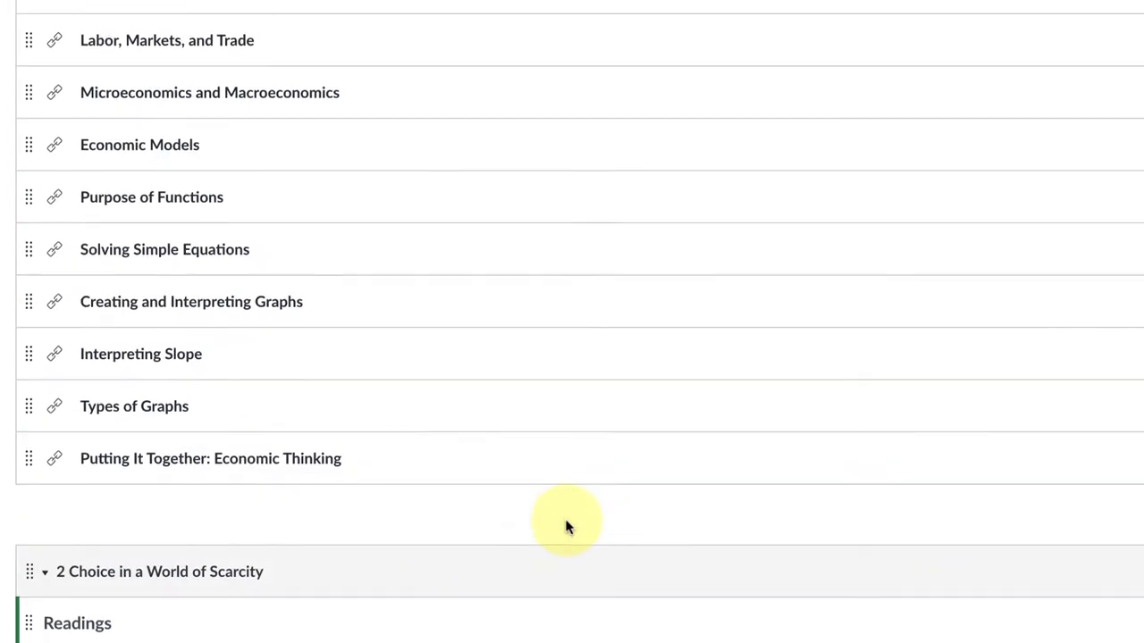
scroll(up, 3)
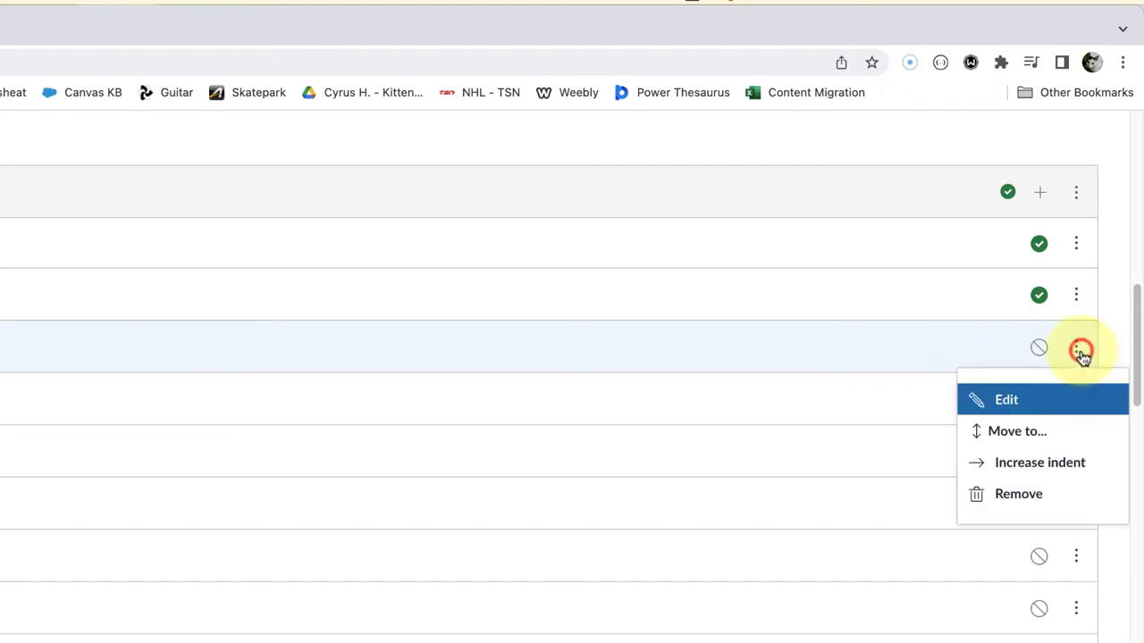
mouse_move(1014, 493)
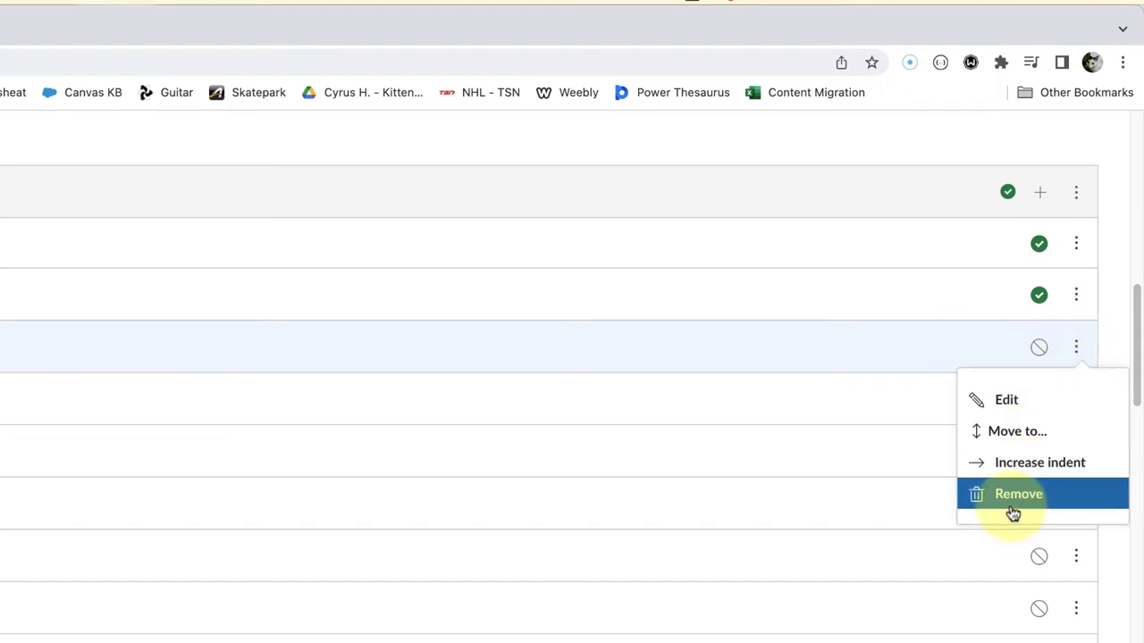
click(1017, 493)
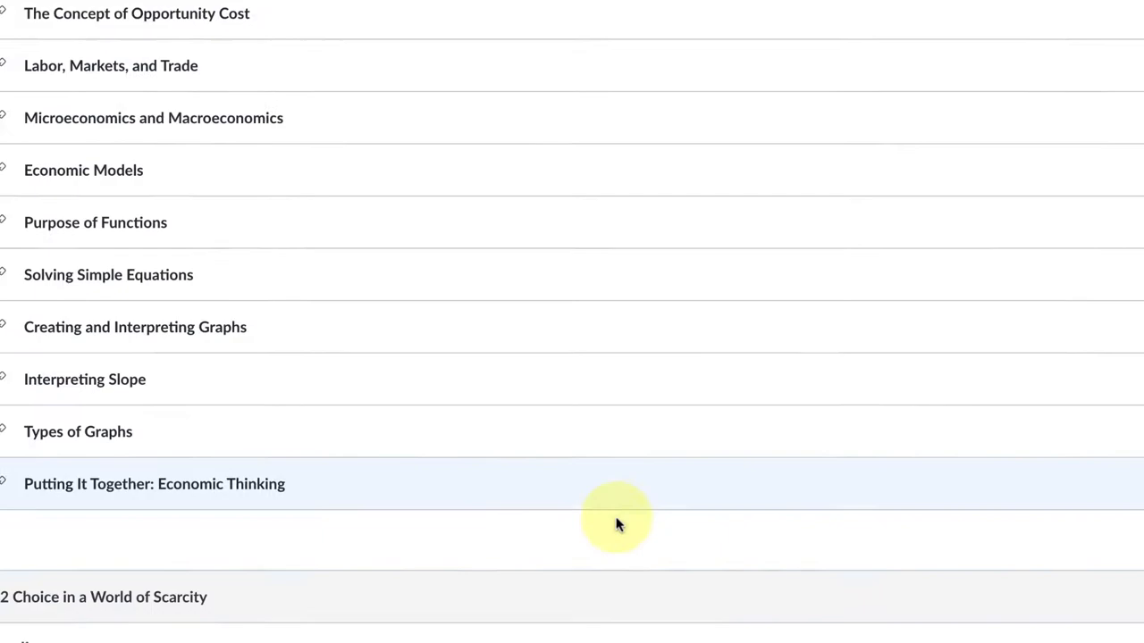
scroll(down, 3)
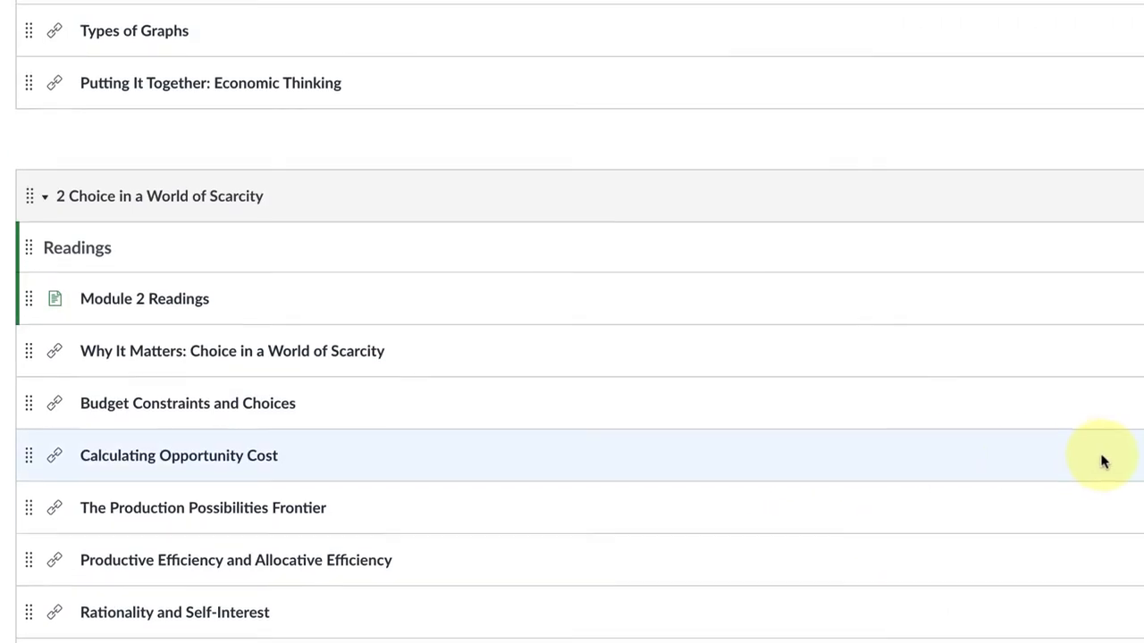
scroll(up, 3)
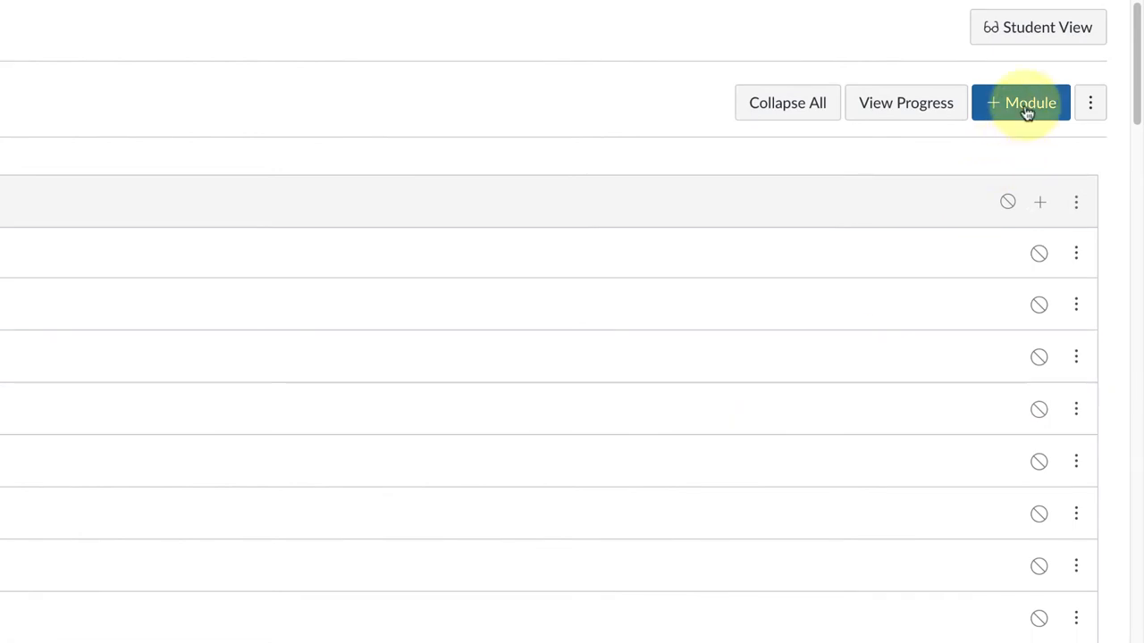
Add a new module named 'delete'.
click(1021, 102)
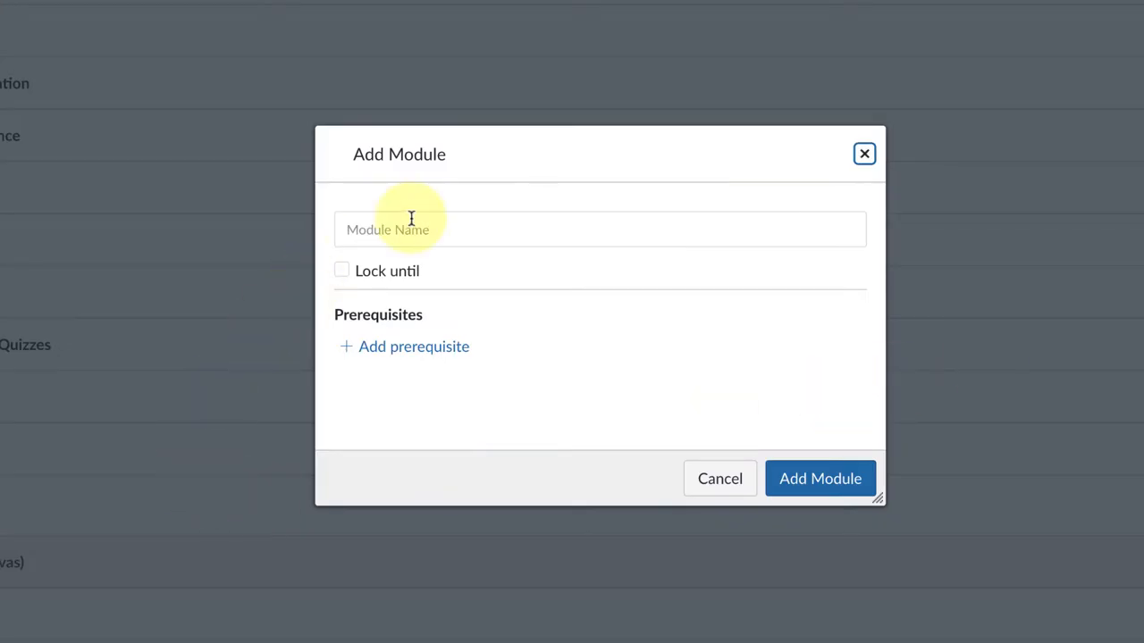
text(delete)
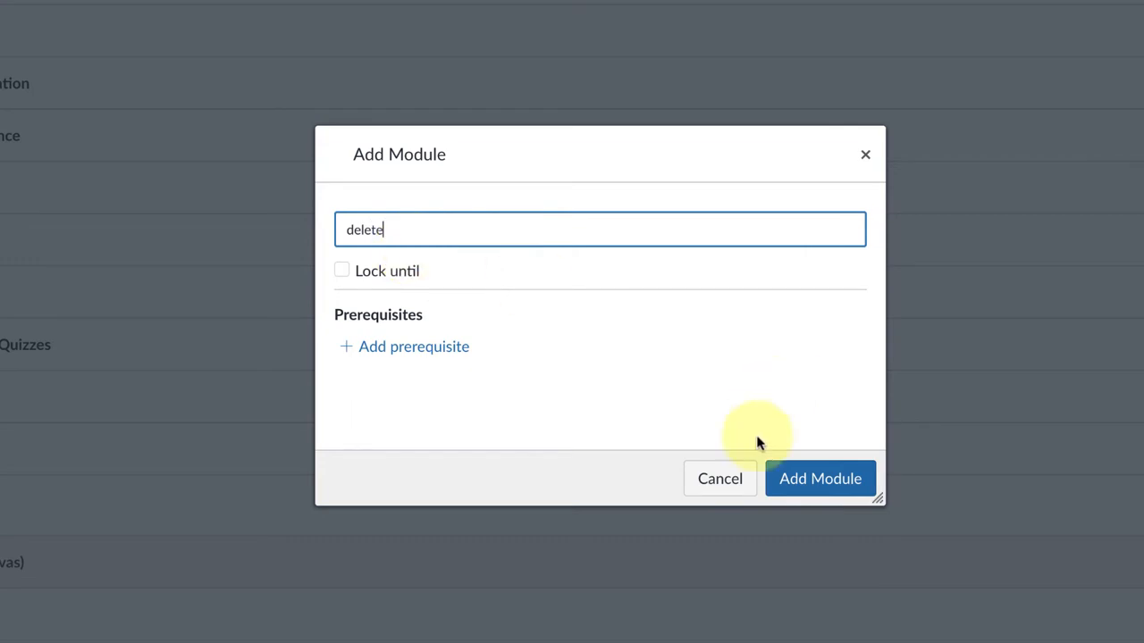
click(719, 478)
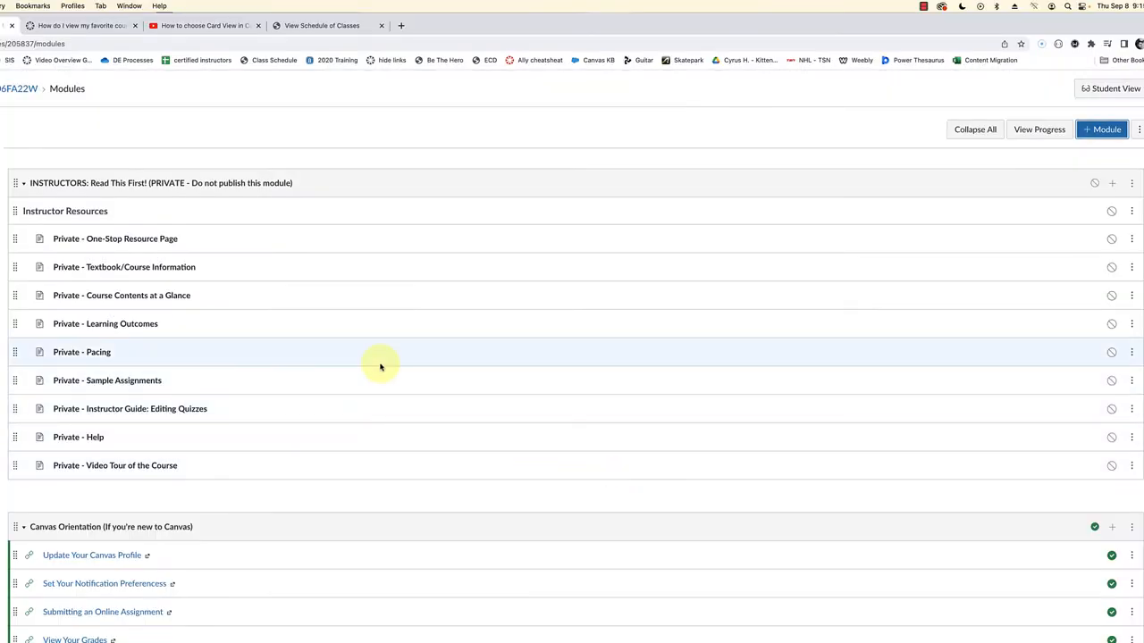
Scroll down to find the new empty delete module below Monetary Policy.
scroll(down, 3)
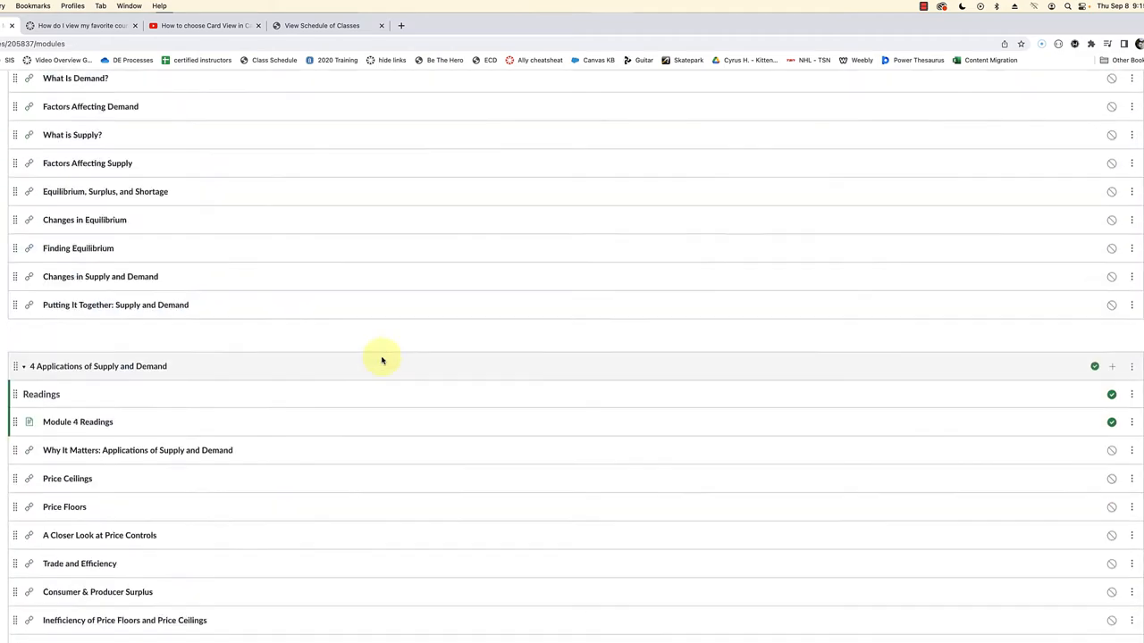
scroll(down, 3)
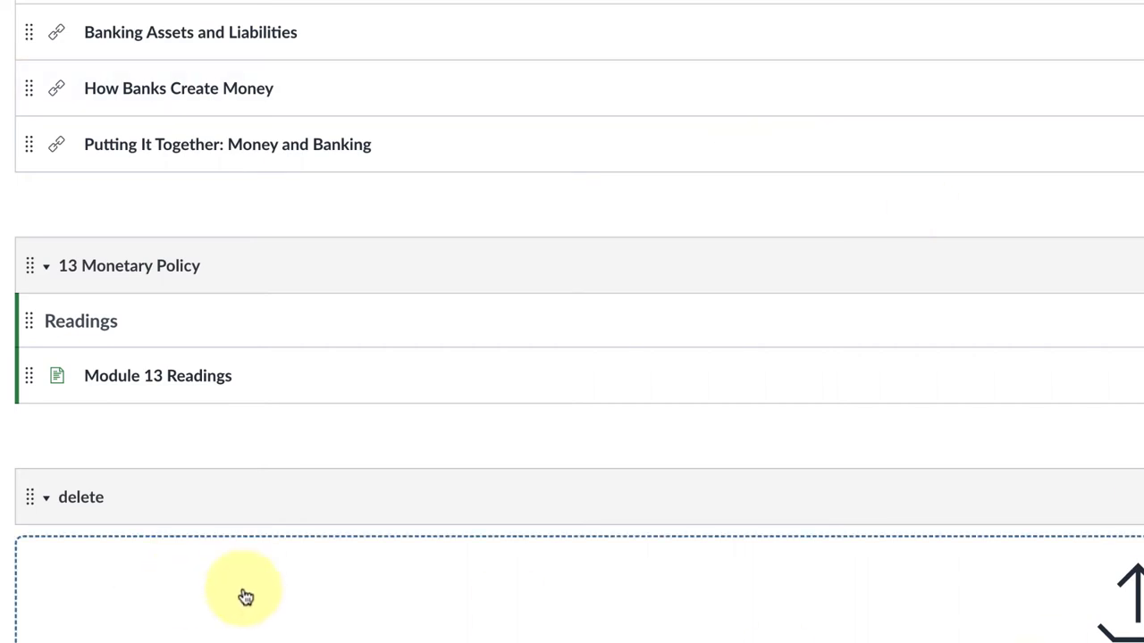
mouse_move(375, 637)
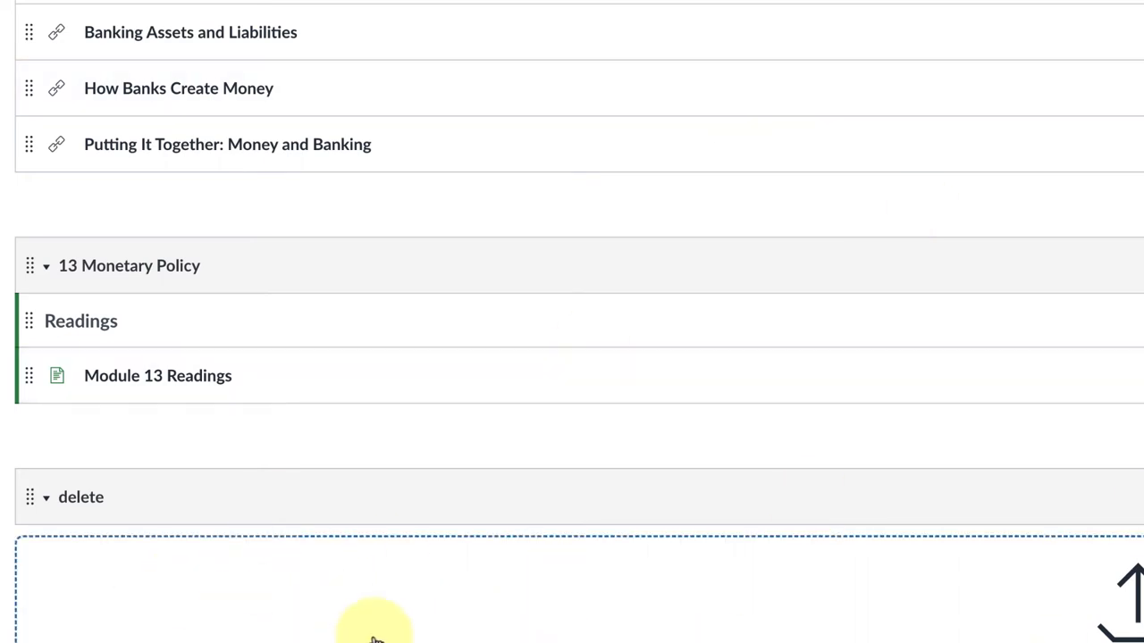
mouse_move(447, 639)
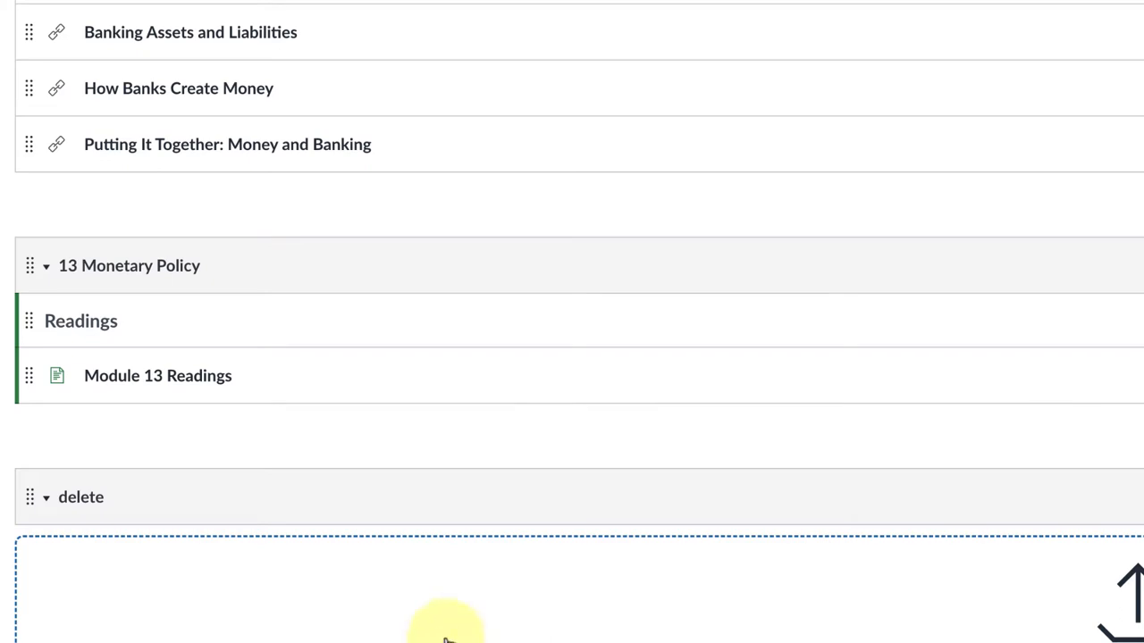
mouse_move(11, 593)
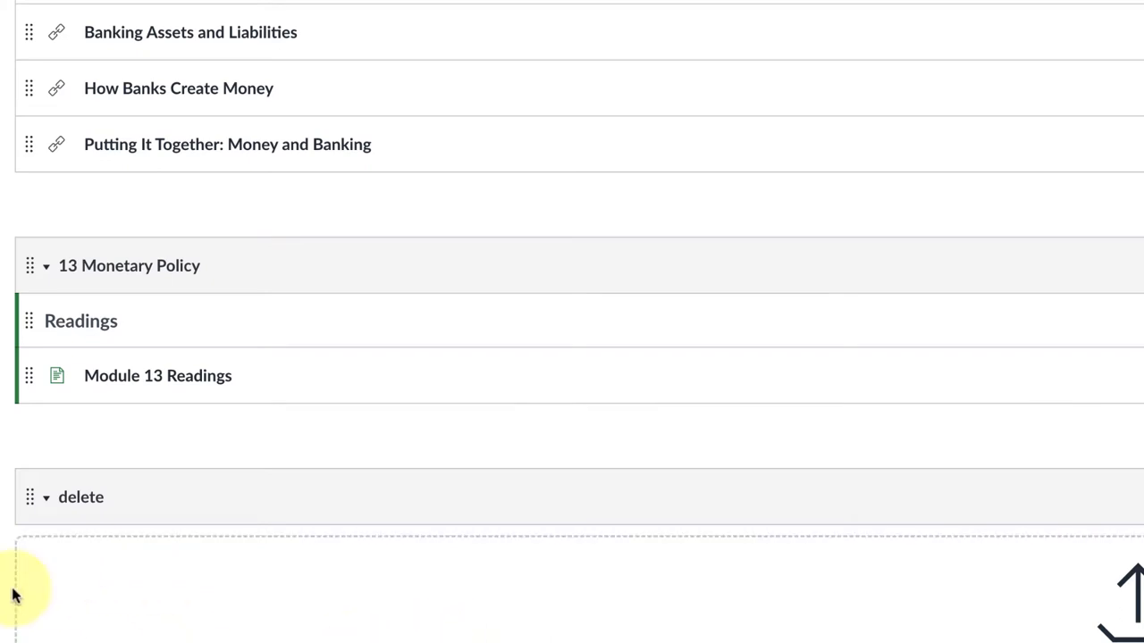
mouse_move(166, 5)
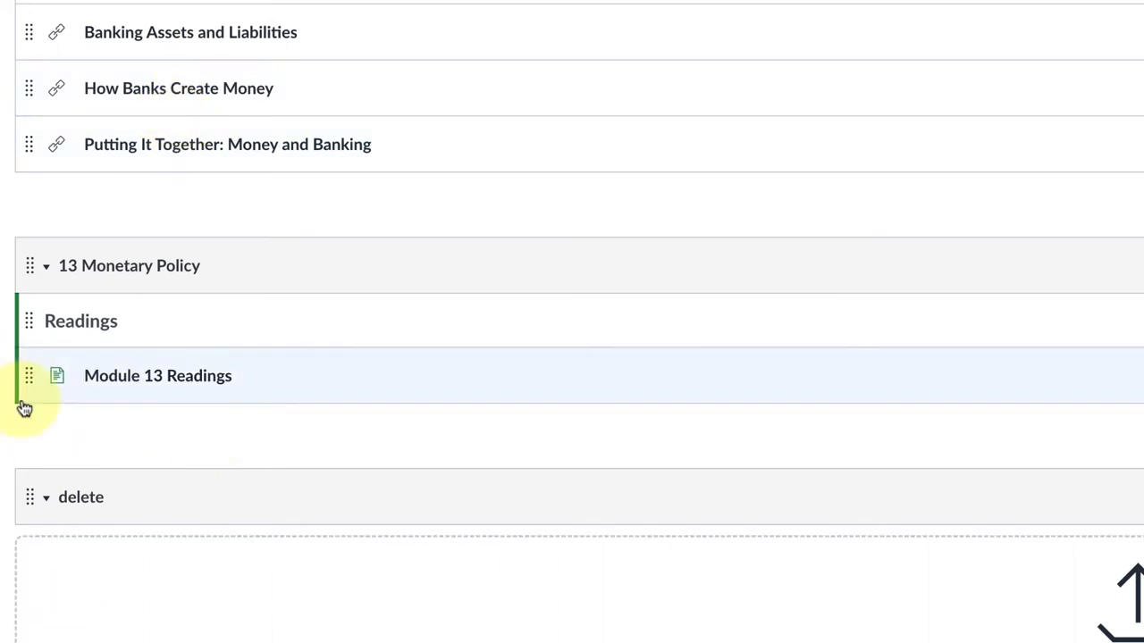
mouse_move(145, 626)
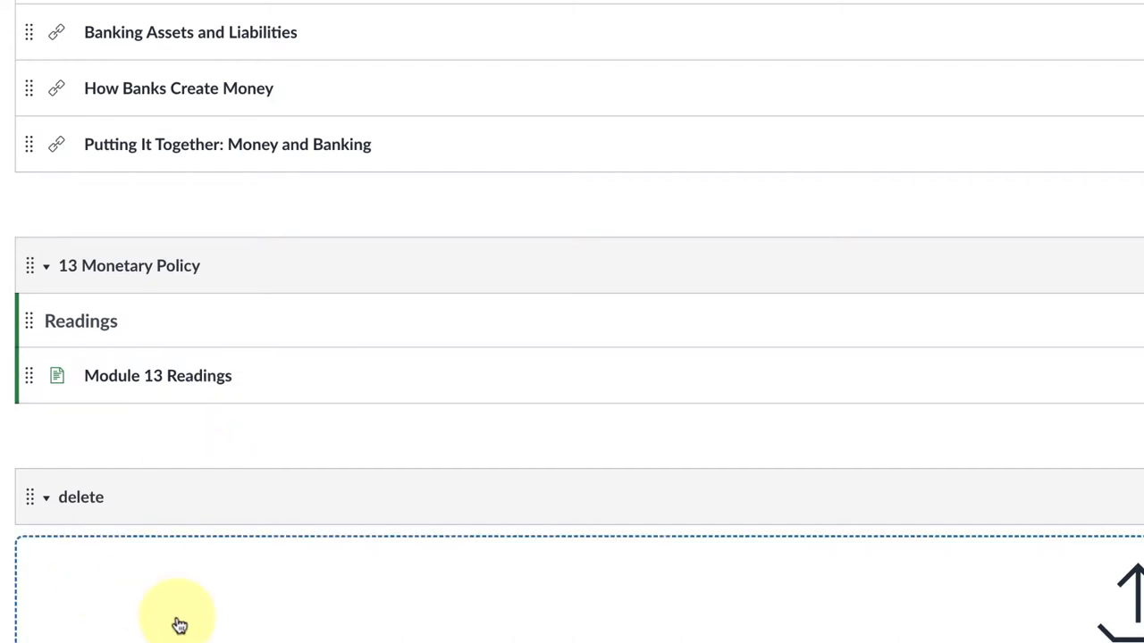
mouse_move(338, 612)
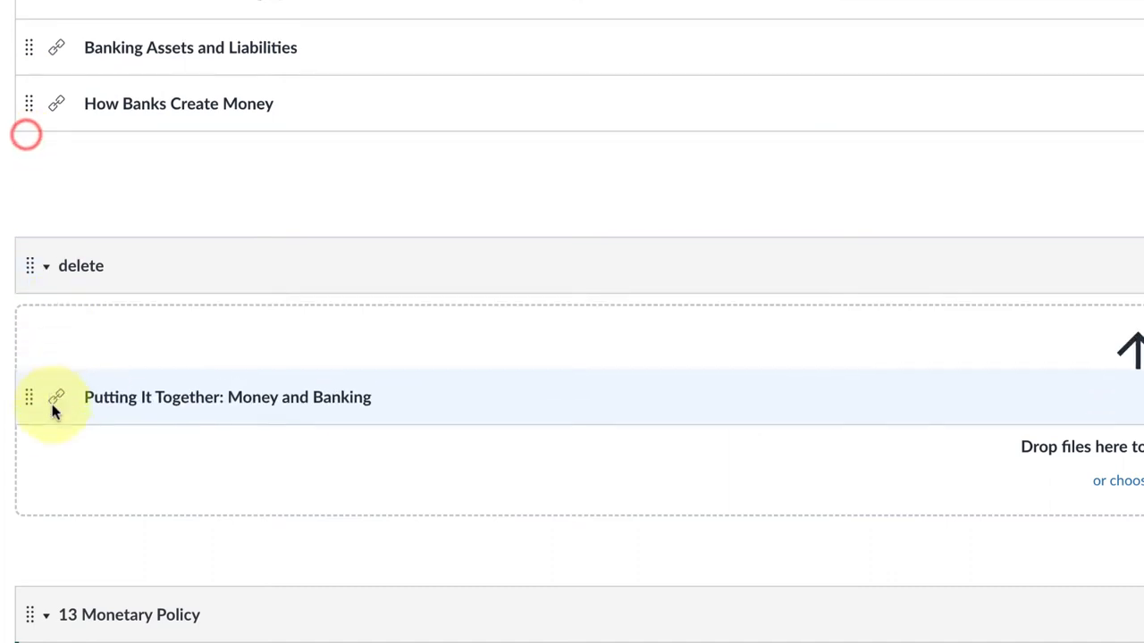
Drag the banking links and Expansionary and Contractionary Fiscal Policy into the delete module.
drag(53, 397, 27, 160)
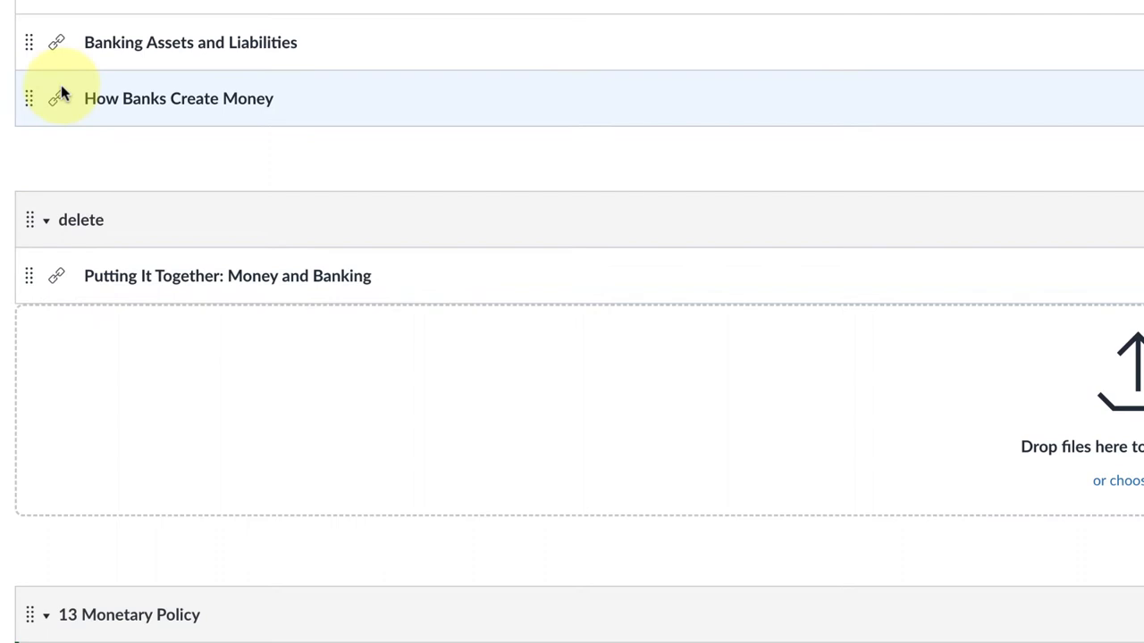
drag(29, 99, 29, 275)
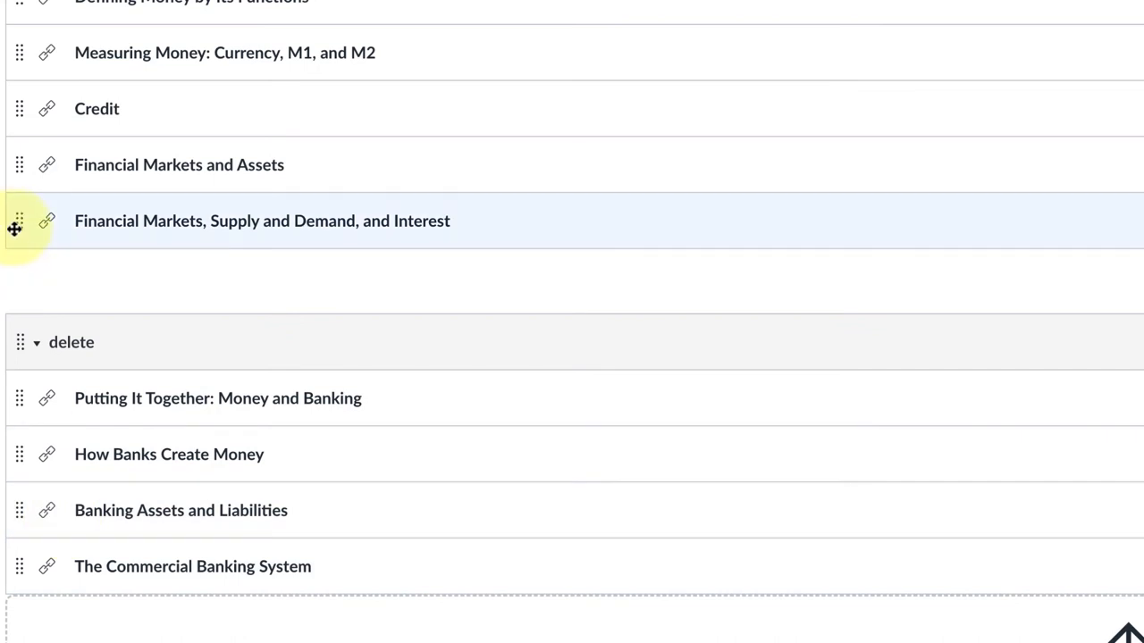
drag(18, 221, 18, 566)
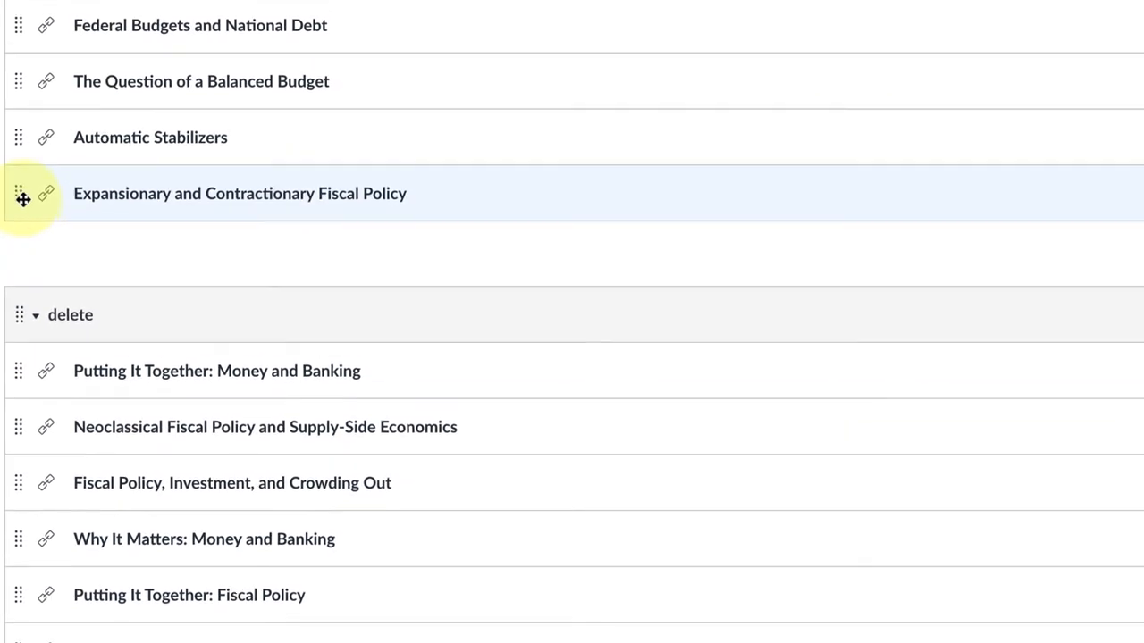
drag(22, 136, 25, 342)
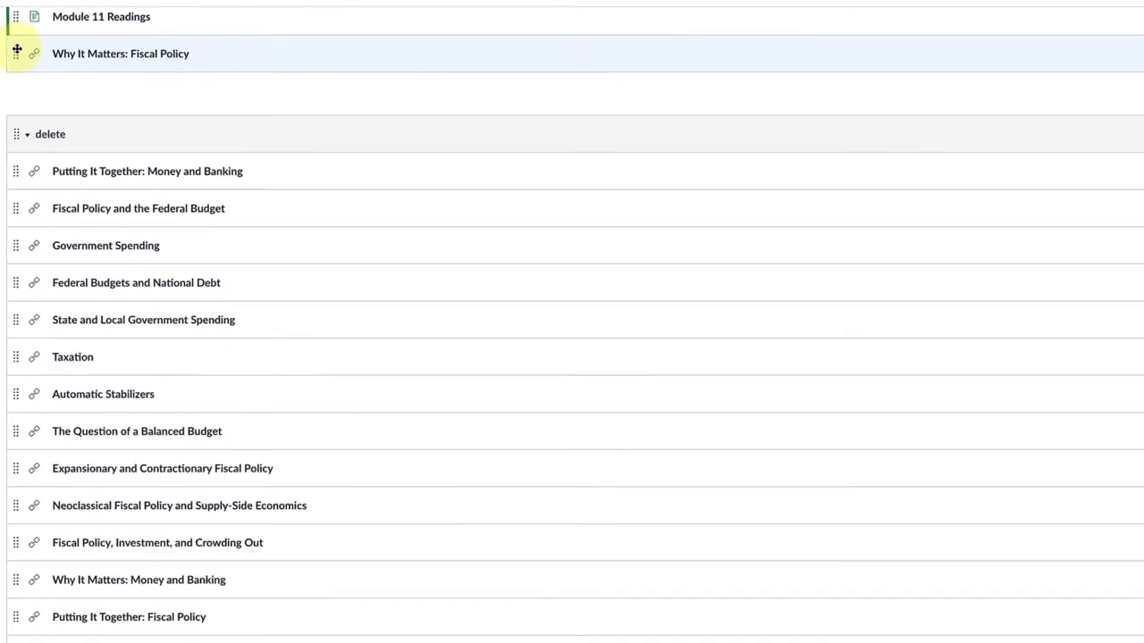
Scroll to confirm 11 Fiscal Policy keeps only its readings.
scroll(down, 3)
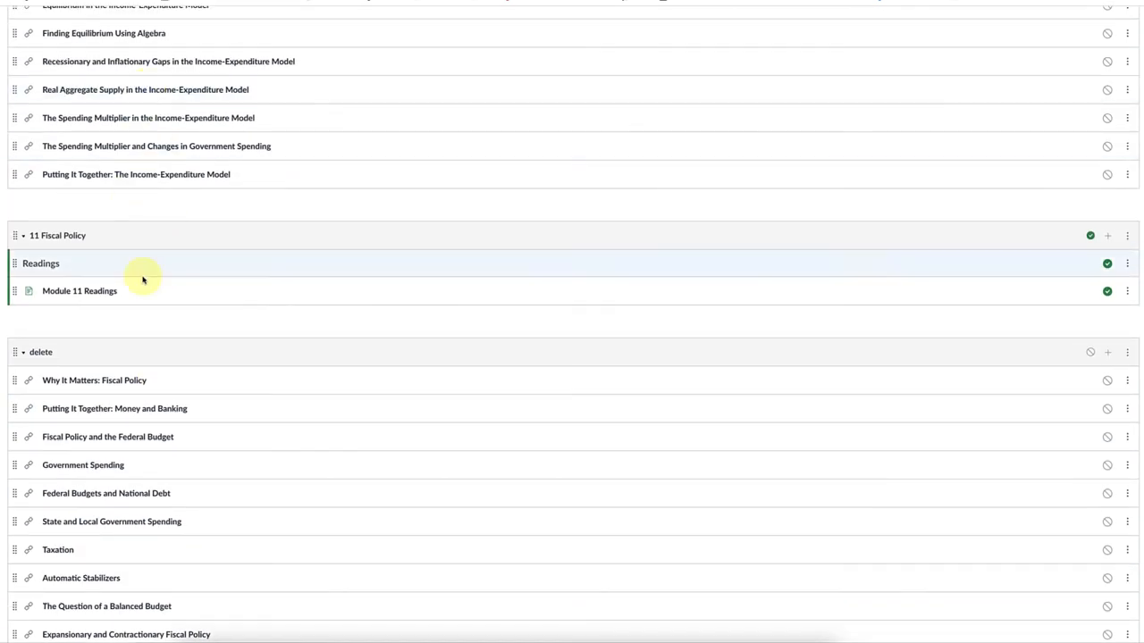
mouse_move(161, 436)
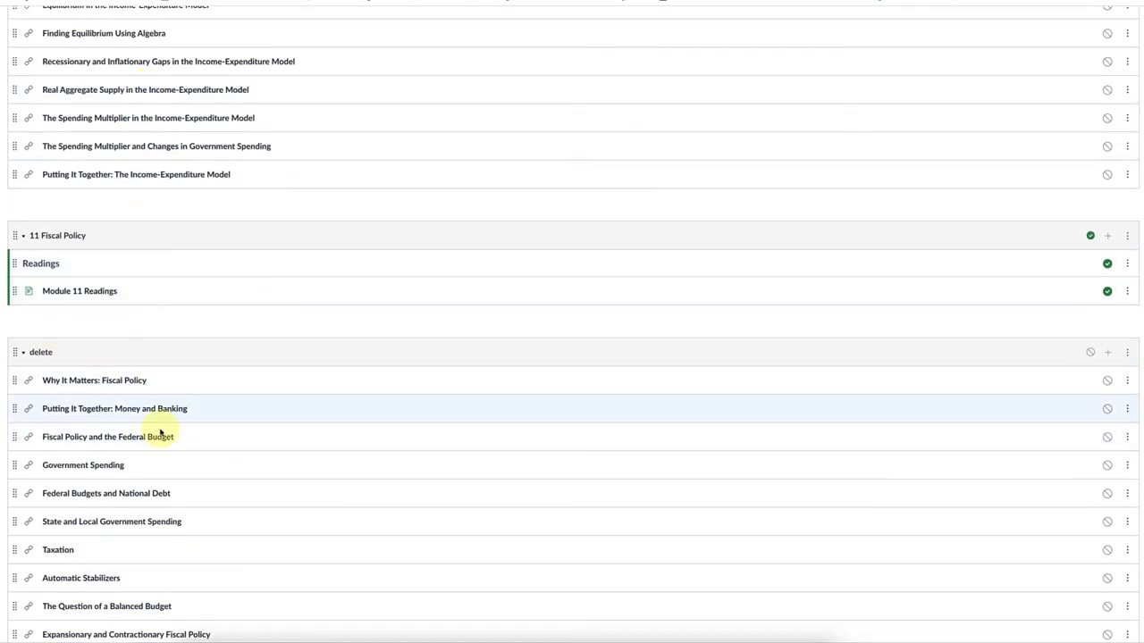
mouse_move(134, 465)
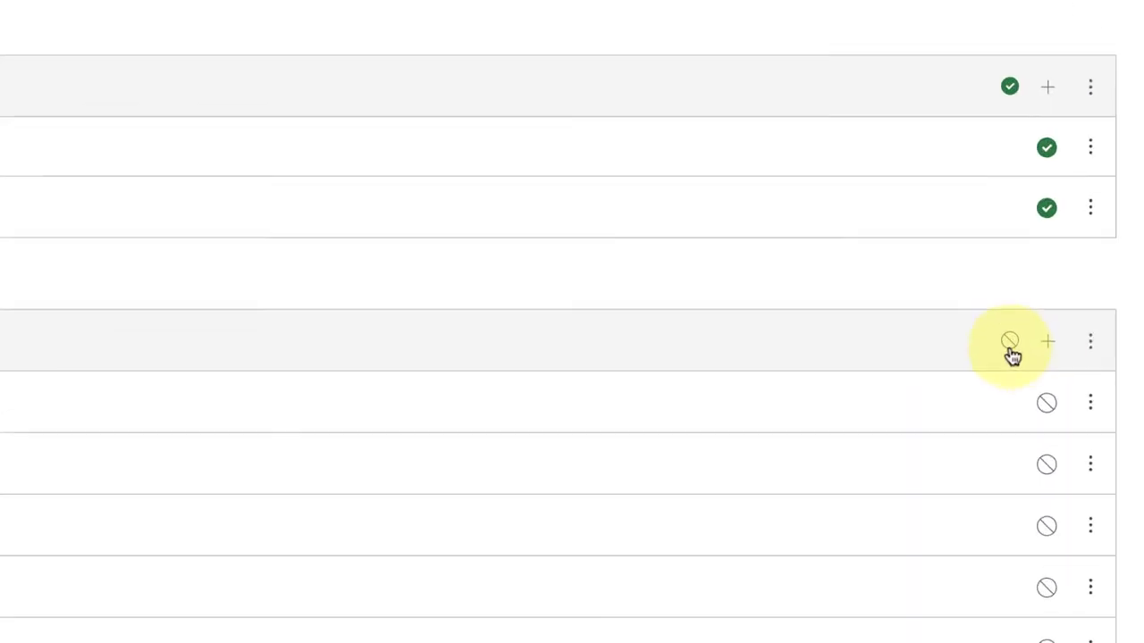
Delete the temporary 'delete' module from its actions menu.
click(1090, 340)
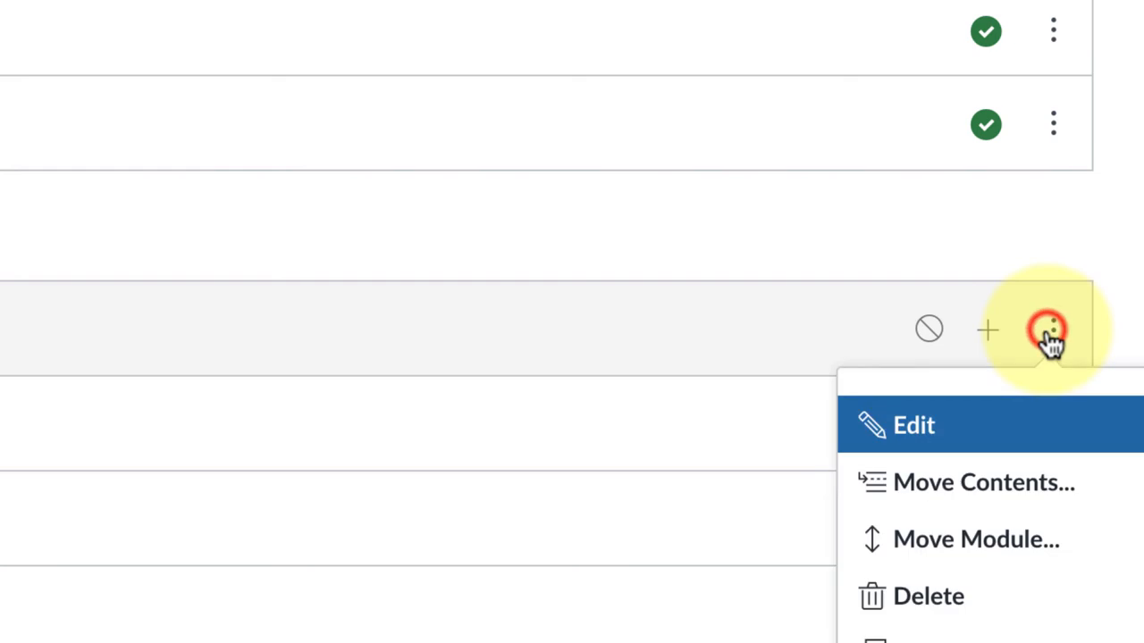
mouse_move(934, 590)
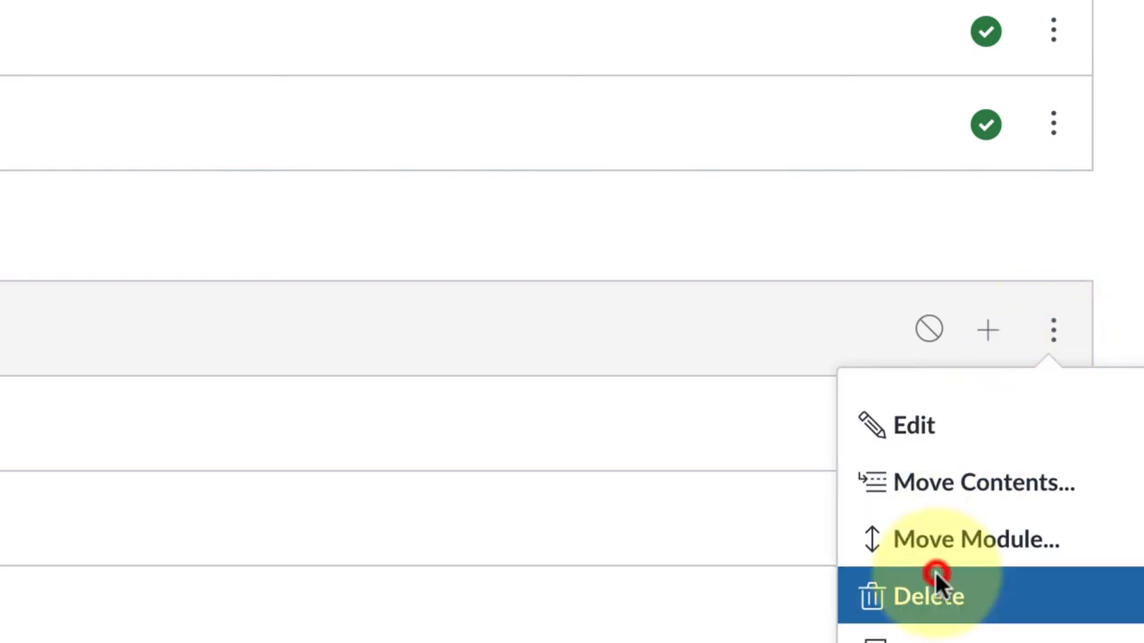
click(934, 596)
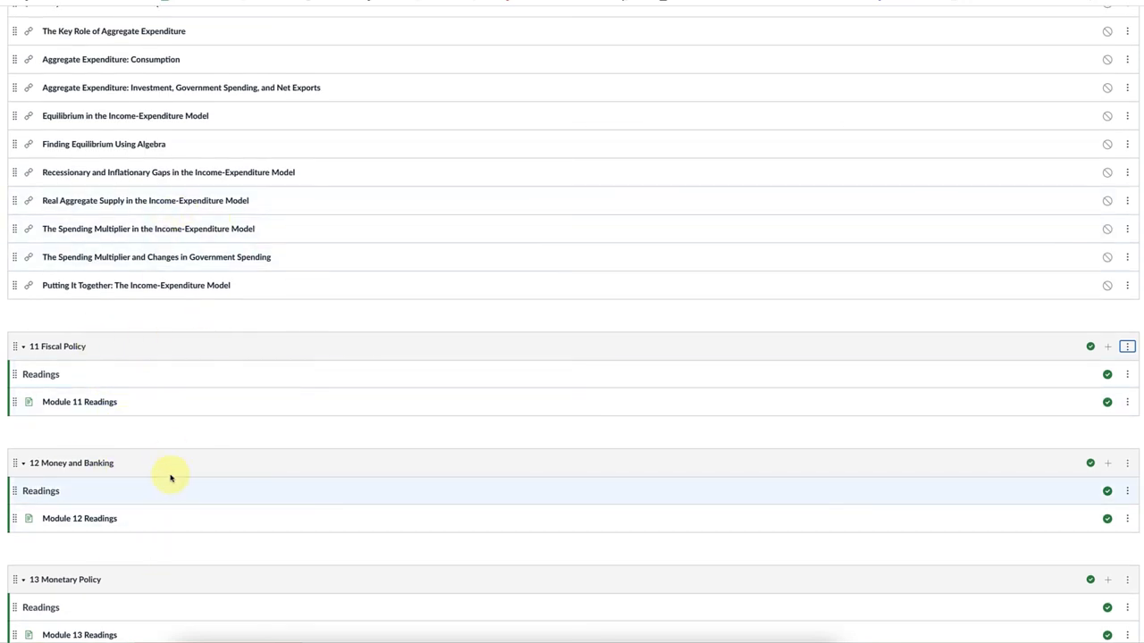
mouse_move(101, 453)
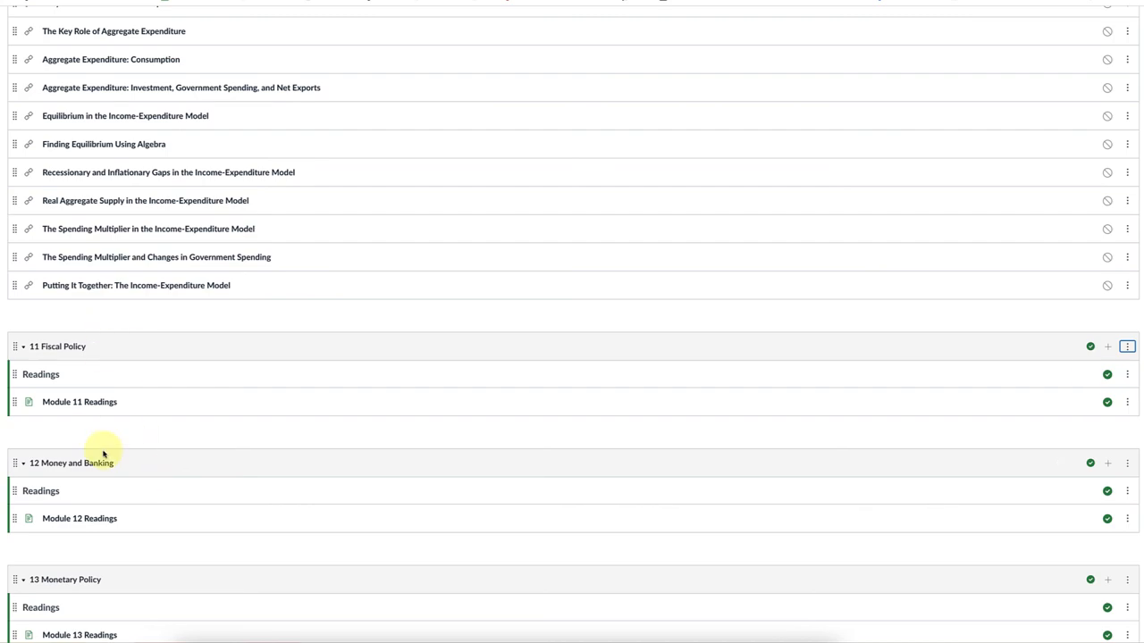